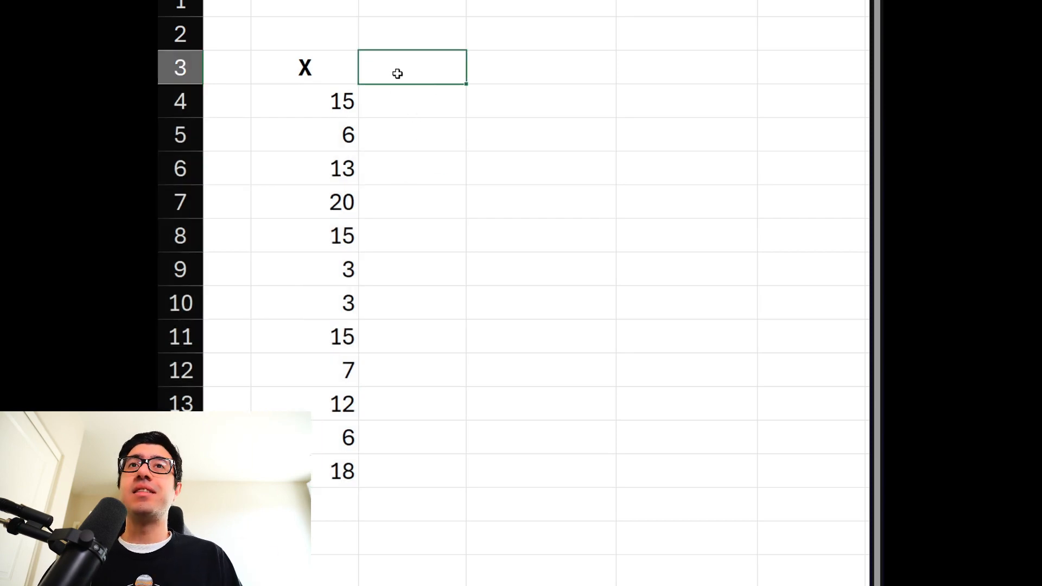
# Add an 'Average' header beside X, filled with the mean 11.0833 in every row
pyautogui.write('Average')
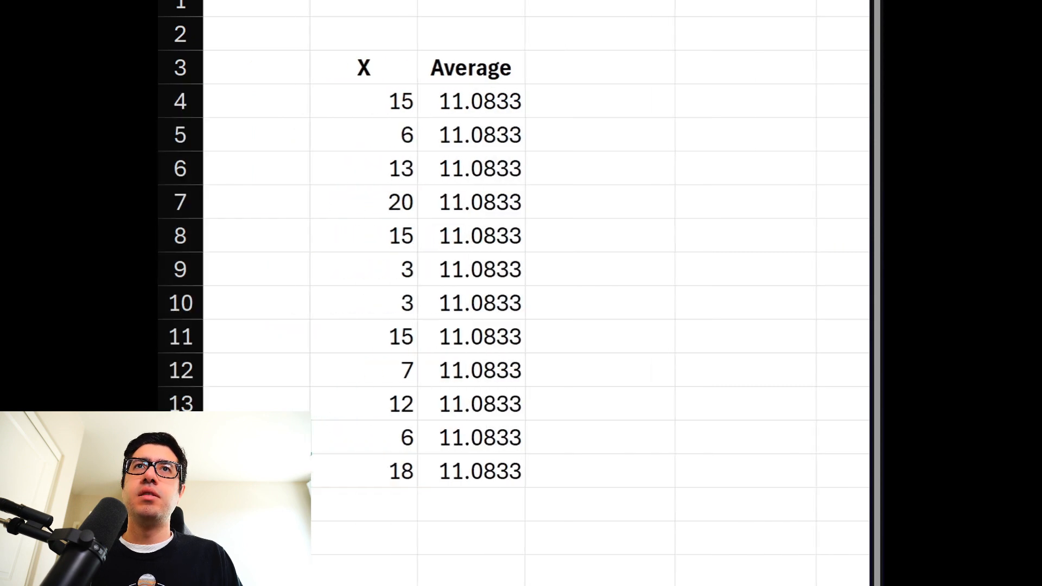
# Add an 'X - Average' column using =C4-D4, plus a SQUARED column
pyautogui.click(598, 67)
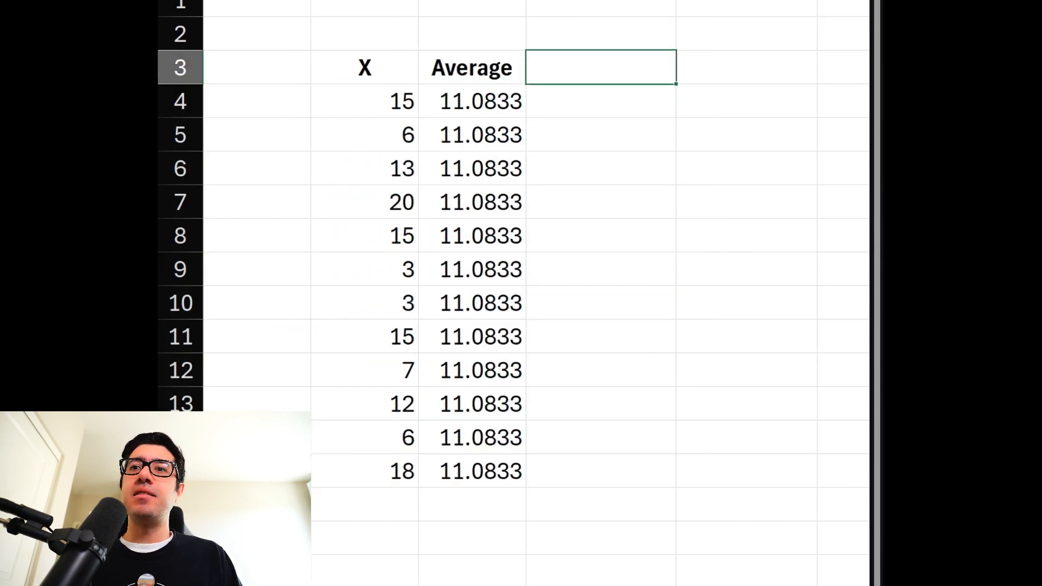
pyautogui.write('X - Avera')
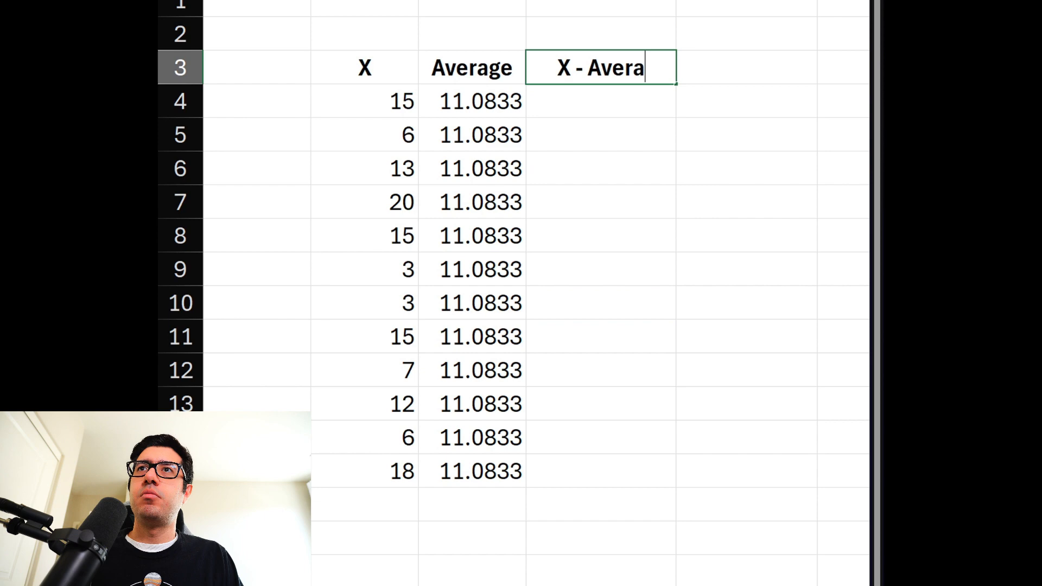
pyautogui.write('=C4-D4')
pyautogui.click(746, 538)
pyautogui.write('=s')
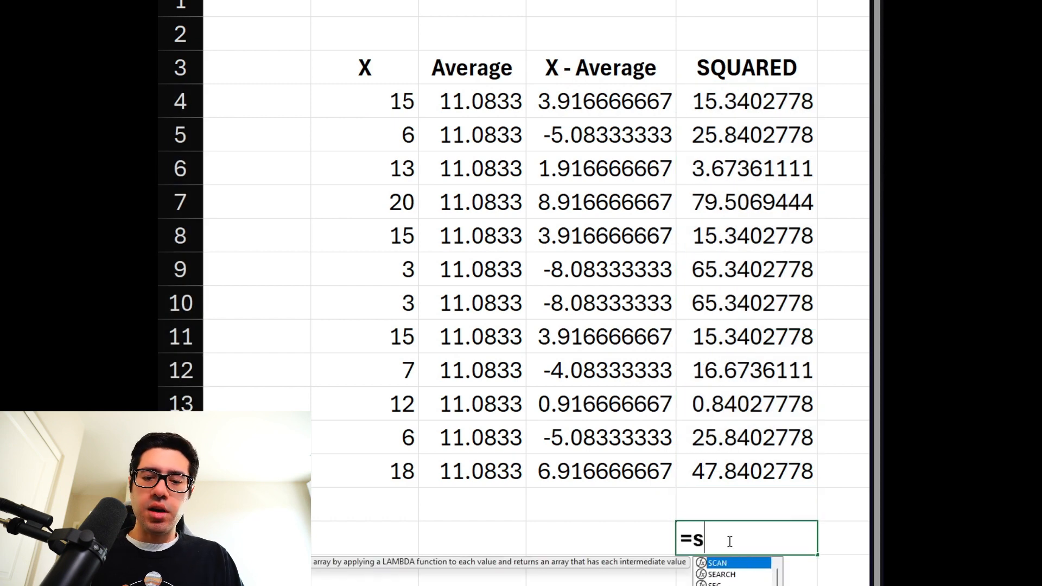
# Sum the squared deviations to 376.916667 and revise the variance cell to 34.2651515
pyautogui.press('Enter')
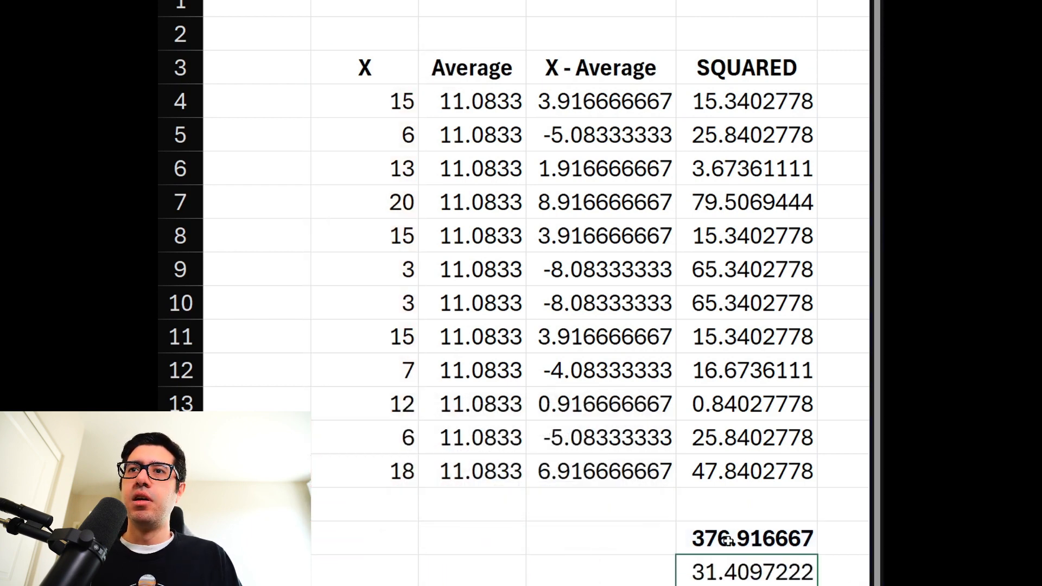
pyautogui.click(471, 570)
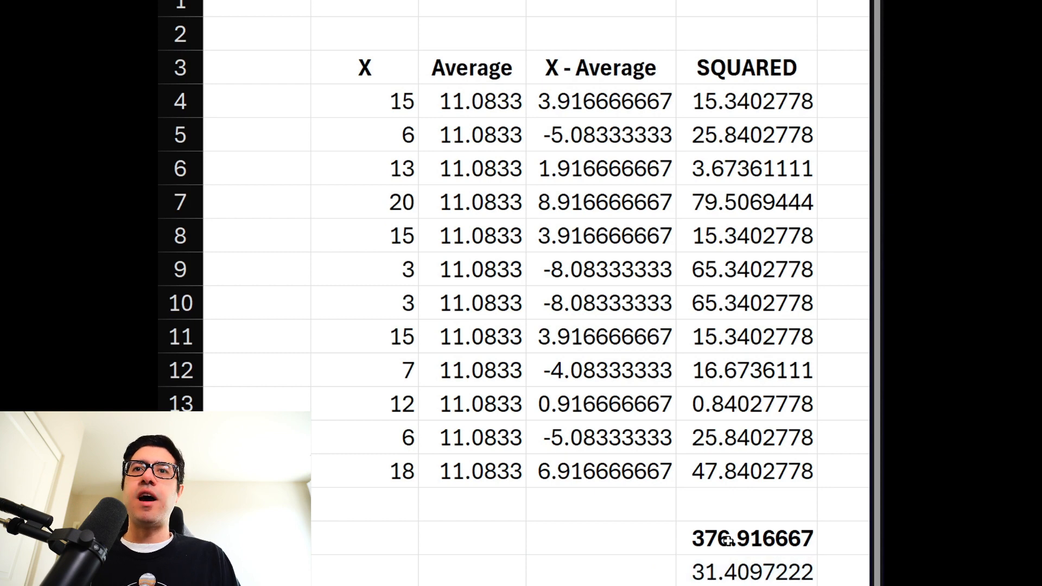
pyautogui.write('=str')
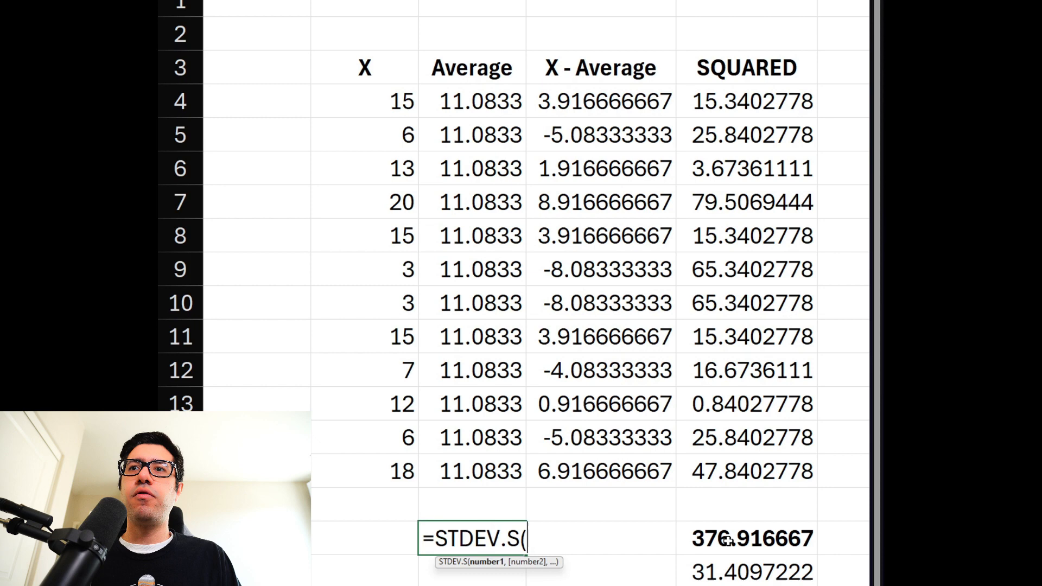
pyautogui.press('Enter')
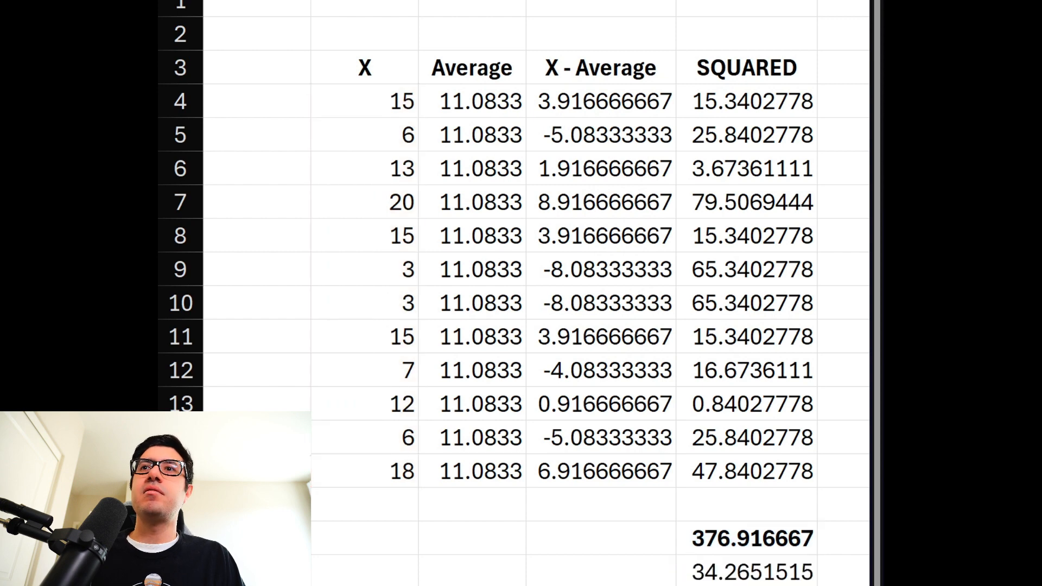
# Enter =STDEV.S over the X values in the cell below Average
pyautogui.click(472, 539)
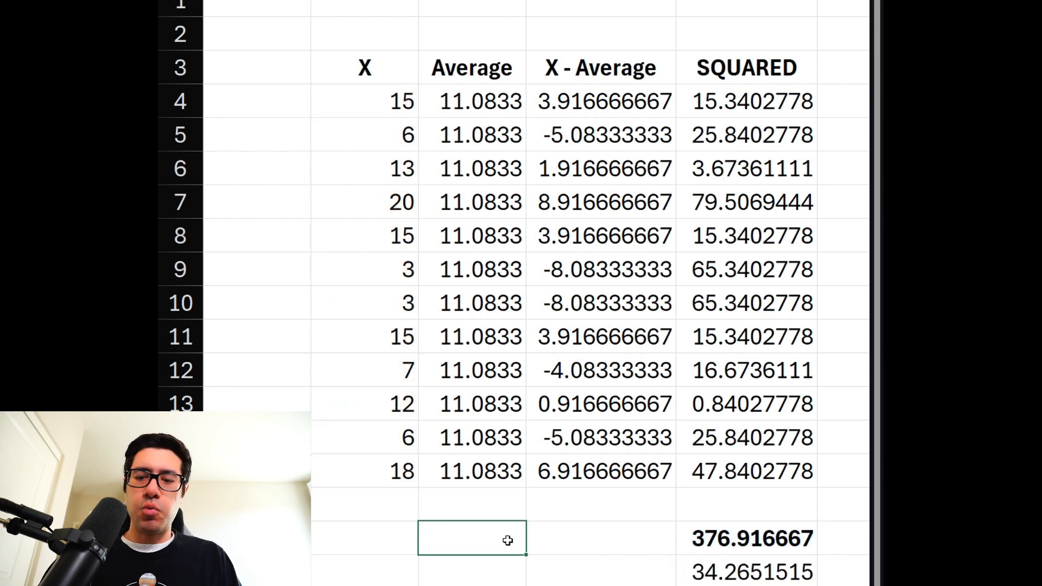
pyautogui.click(472, 404)
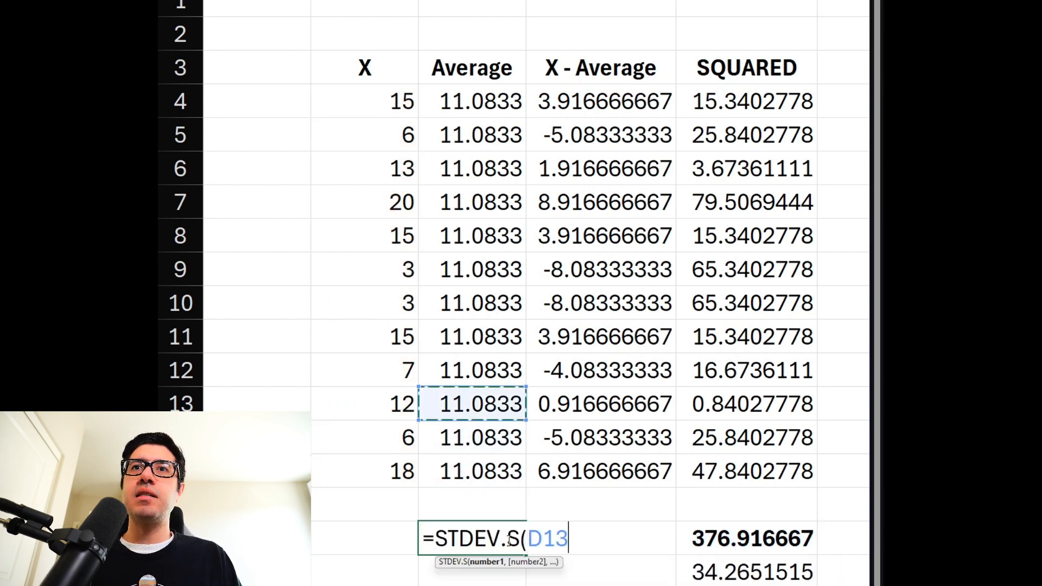
pyautogui.press('Enter')
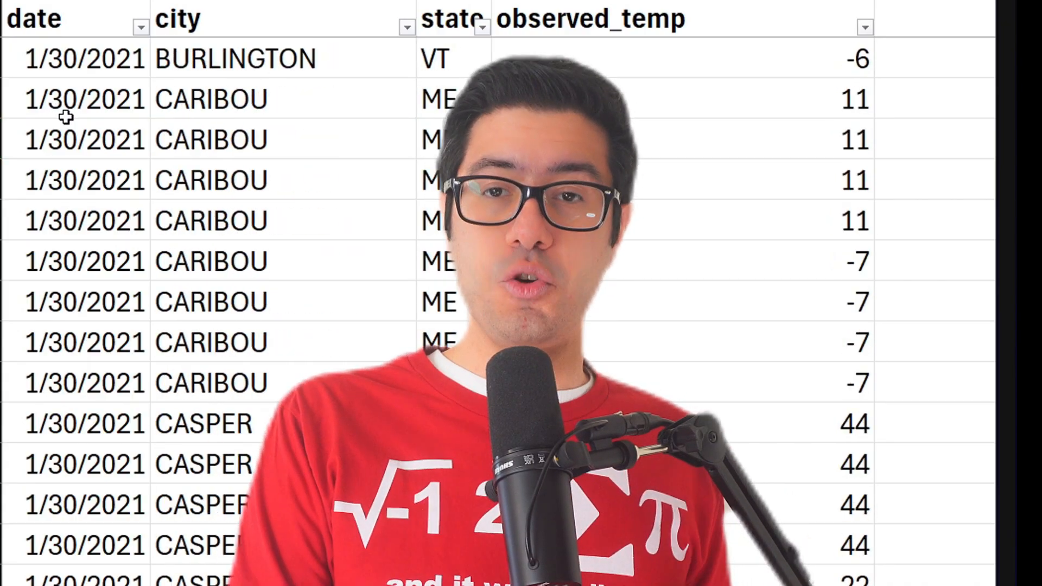
# Scroll the sheet and switch to the daily city temperature data
pyautogui.scroll(-3)
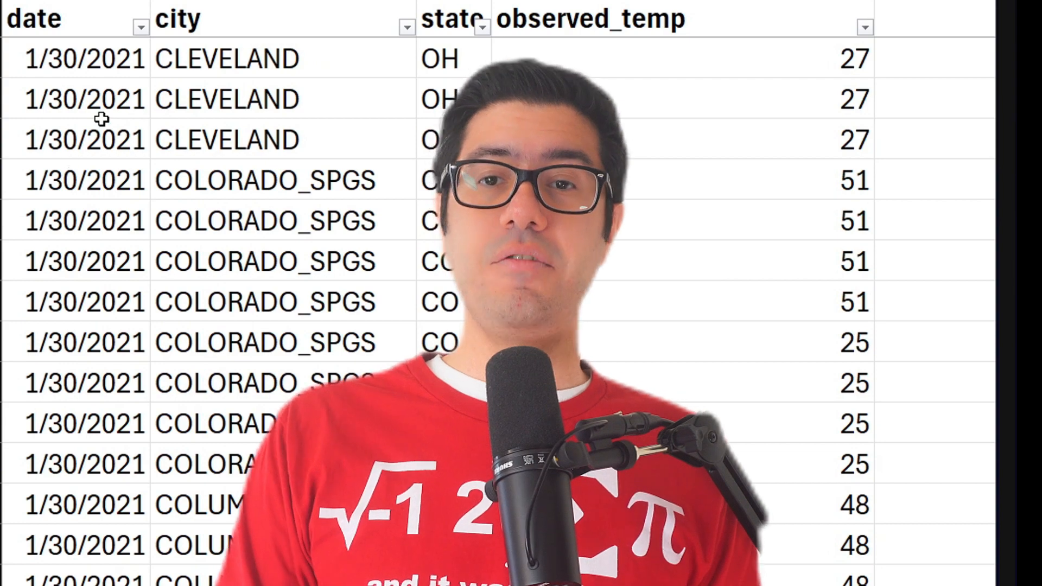
pyautogui.click(140, 27)
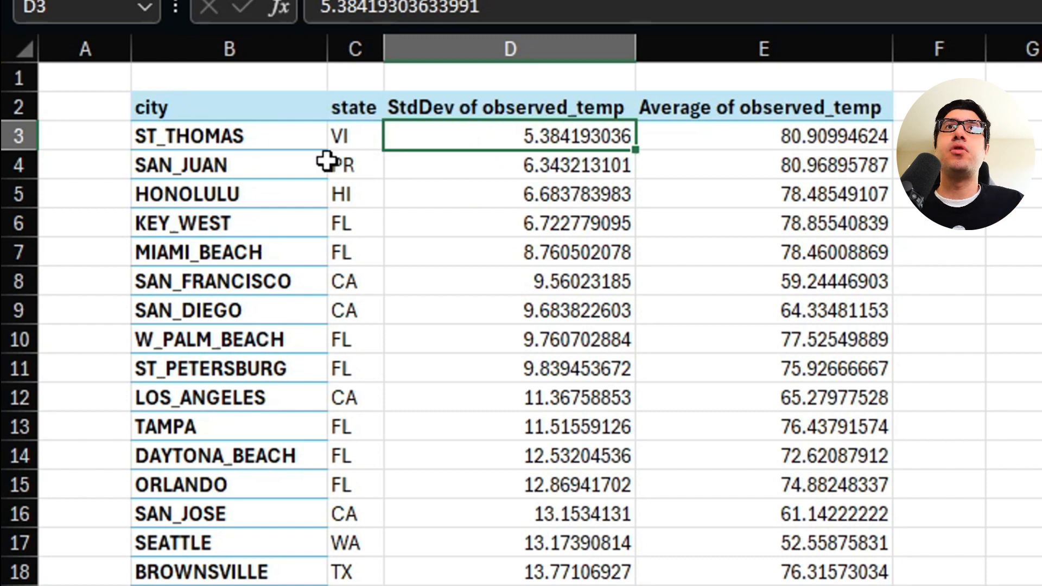
# Inspect ST_THOMAS's standard deviation and select the cities with the steadiest temperatures
pyautogui.click(354, 136)
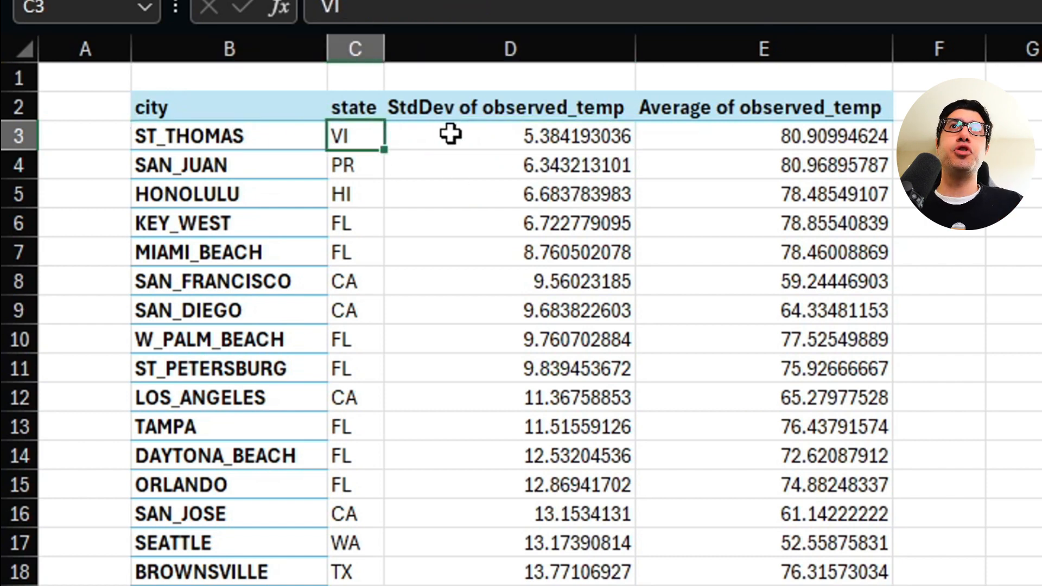
pyautogui.click(509, 136)
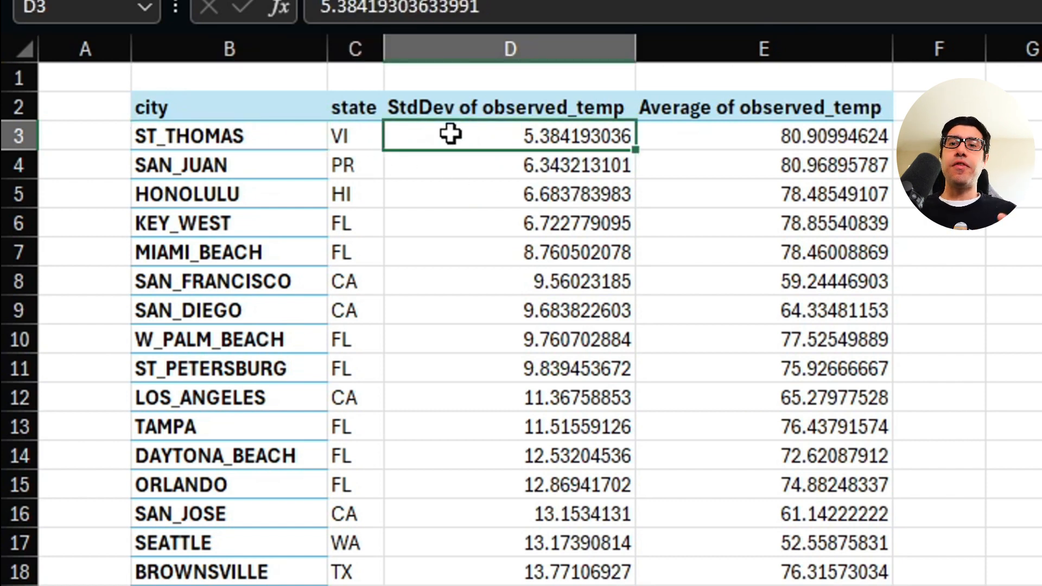
pyautogui.click(762, 136)
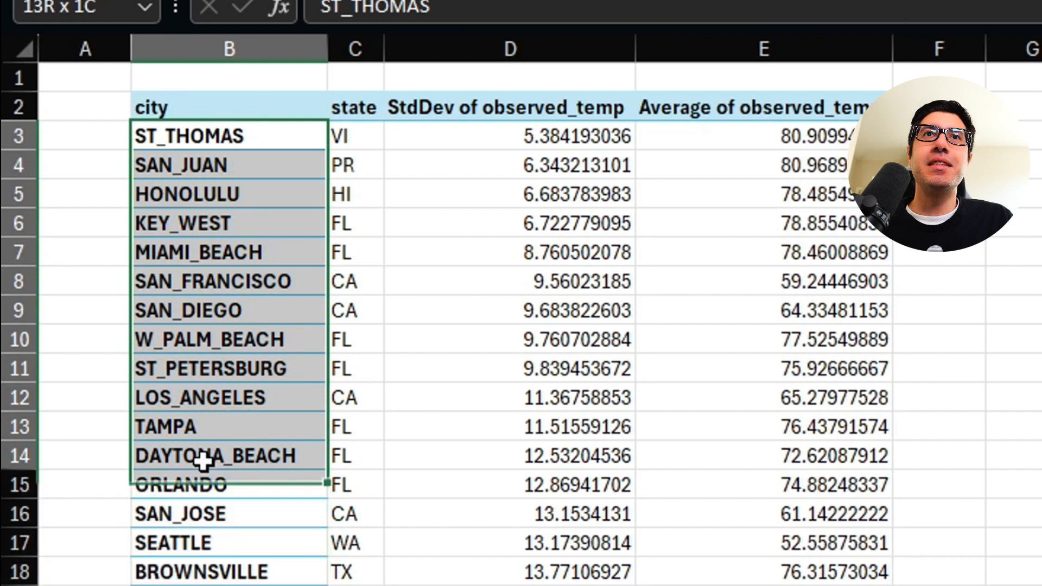
pyautogui.moveTo(212, 456); pyautogui.dragTo(212, 570)
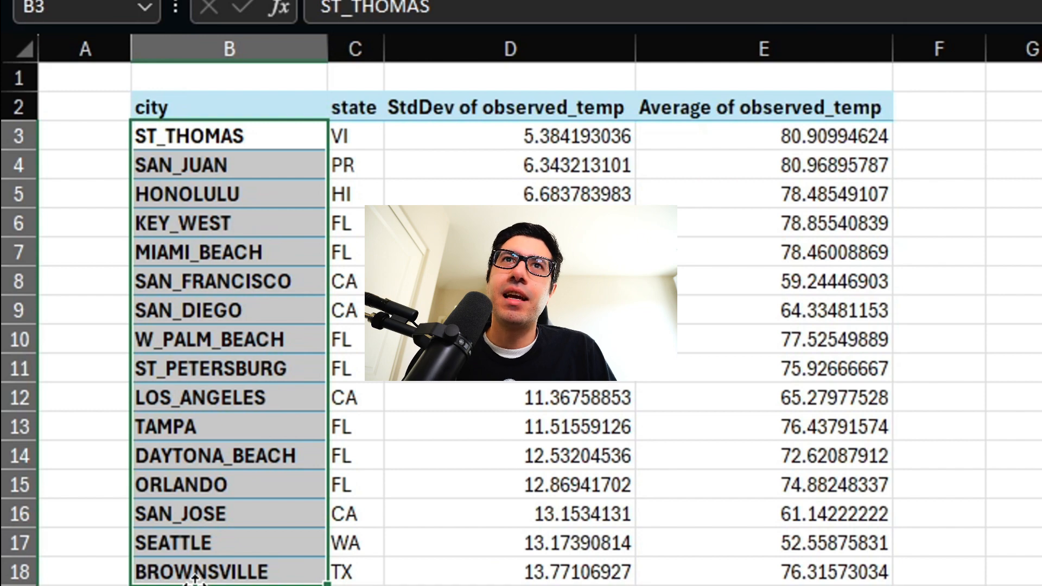
pyautogui.scroll(-3)
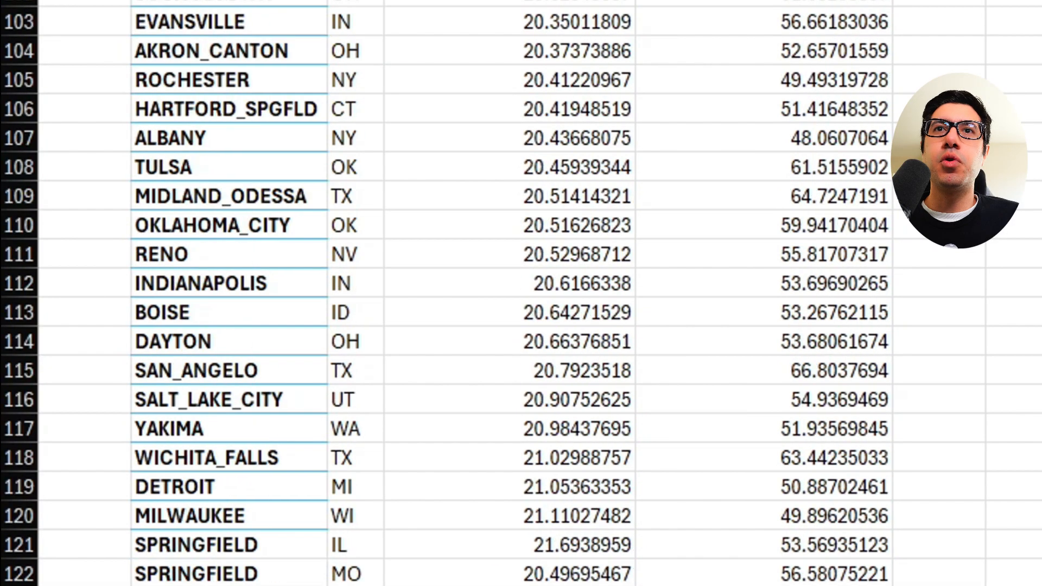
pyautogui.scroll(-3)
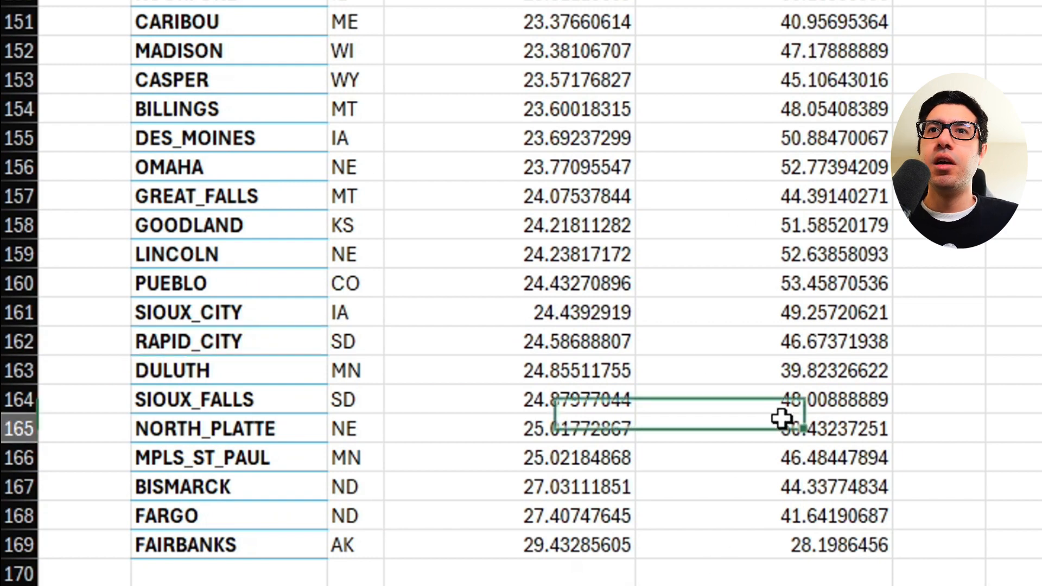
pyautogui.scroll(3)
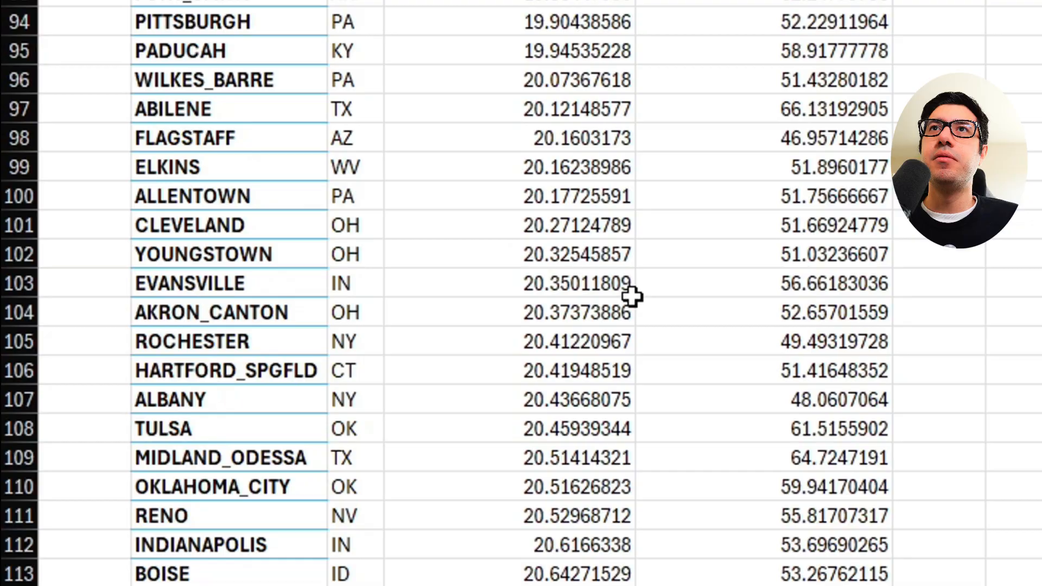